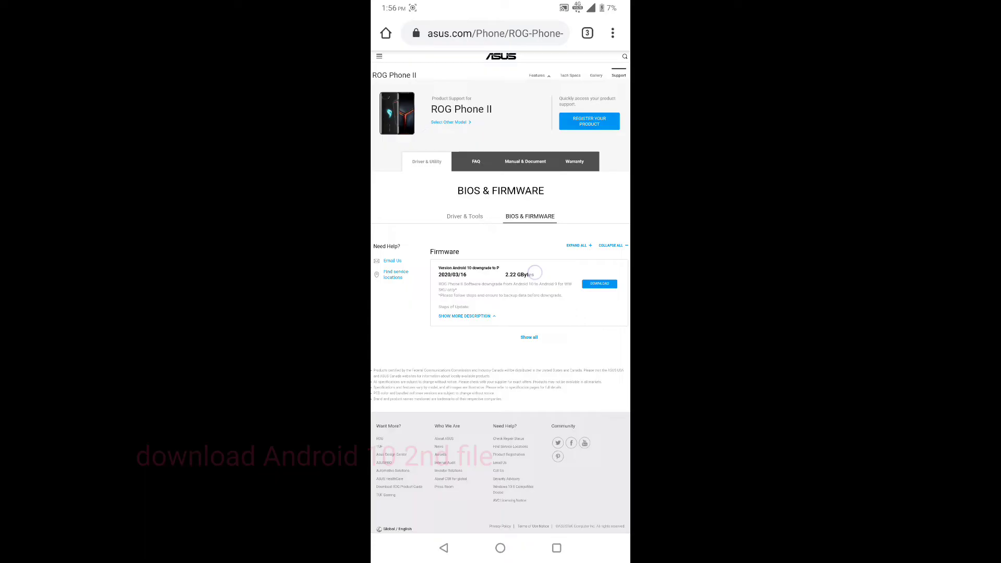
- Expand the firmware description and download the 2.25 GB Android 10 package, dismissing the notice
left_click(465, 315)
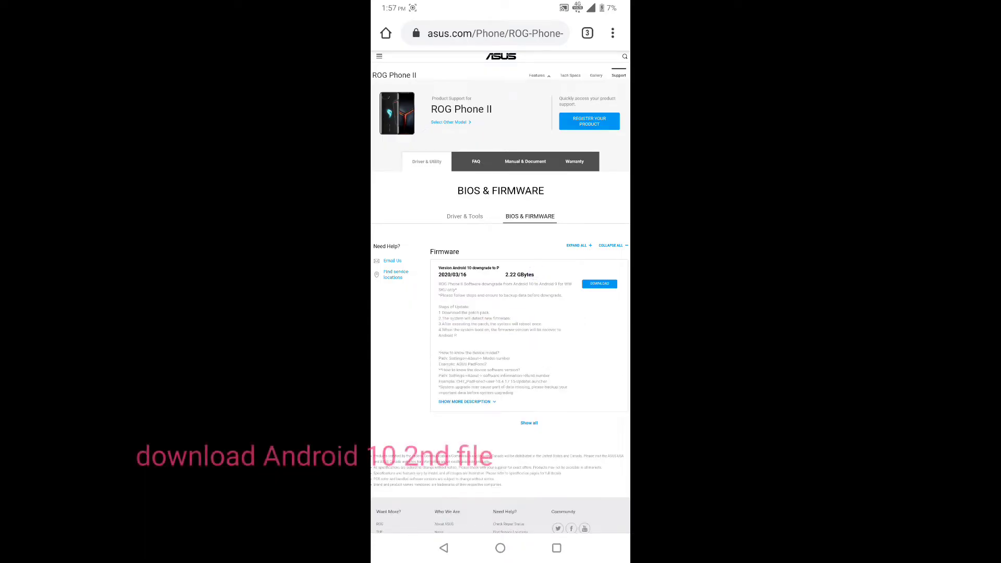
double_click(469, 267)
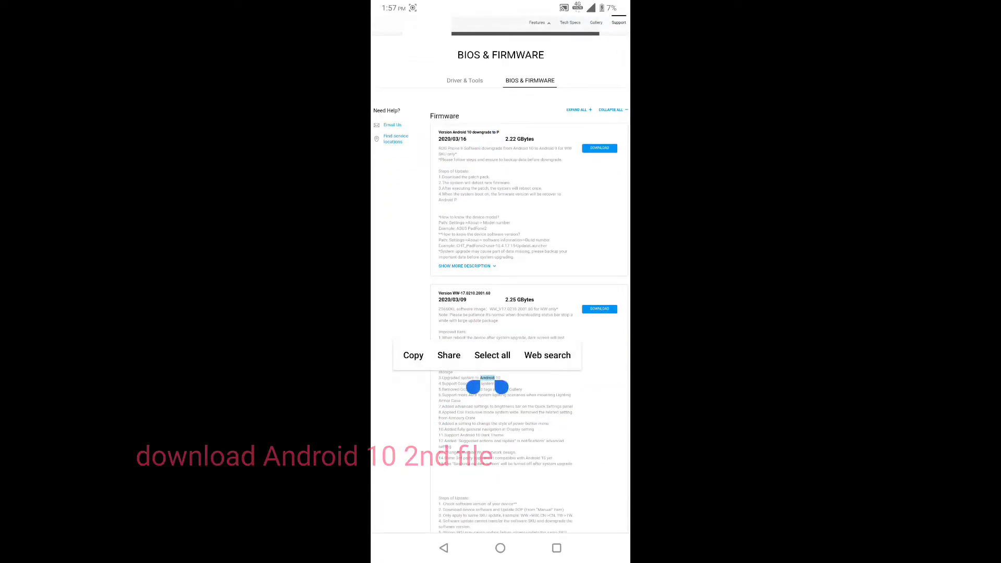
left_click(599, 309)
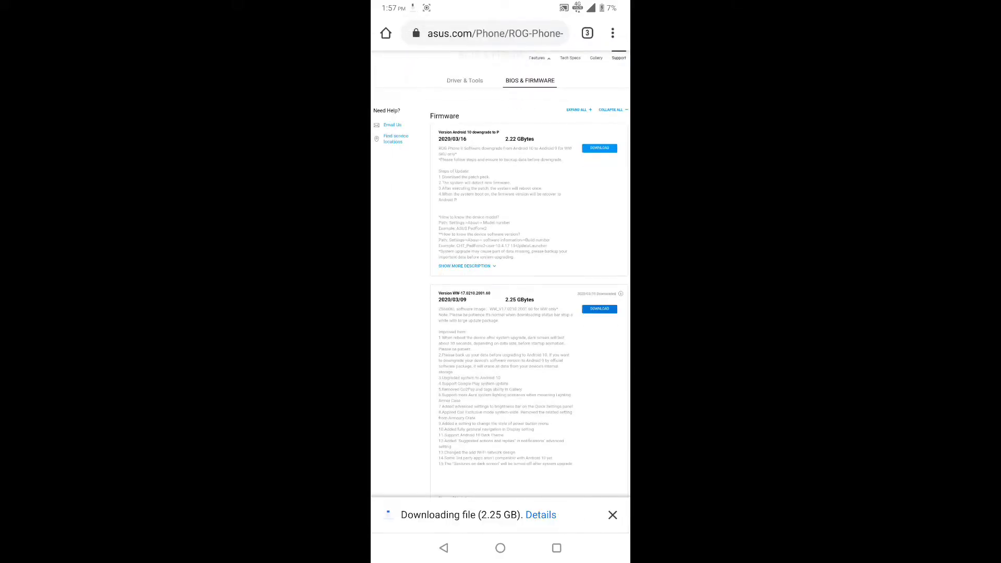
left_click(540, 514)
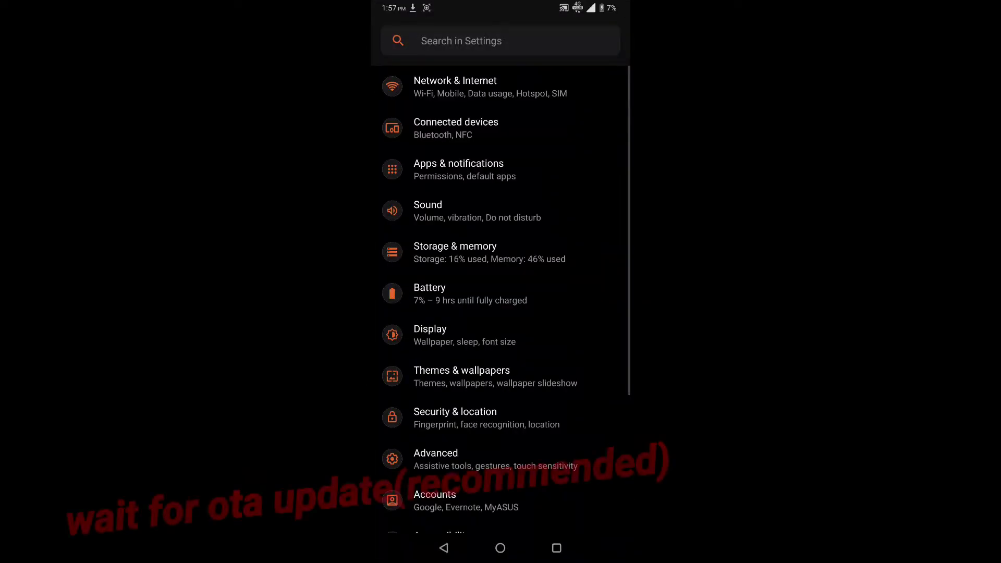
- Join the JoJoWealth.Com Wi-Fi network with the password shown
left_click(455, 86)
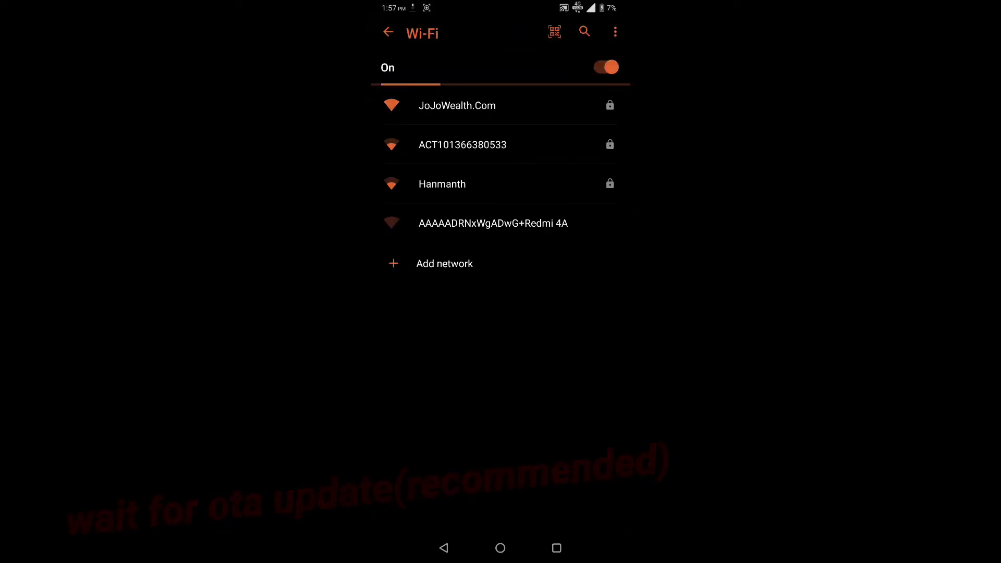
left_click(457, 105)
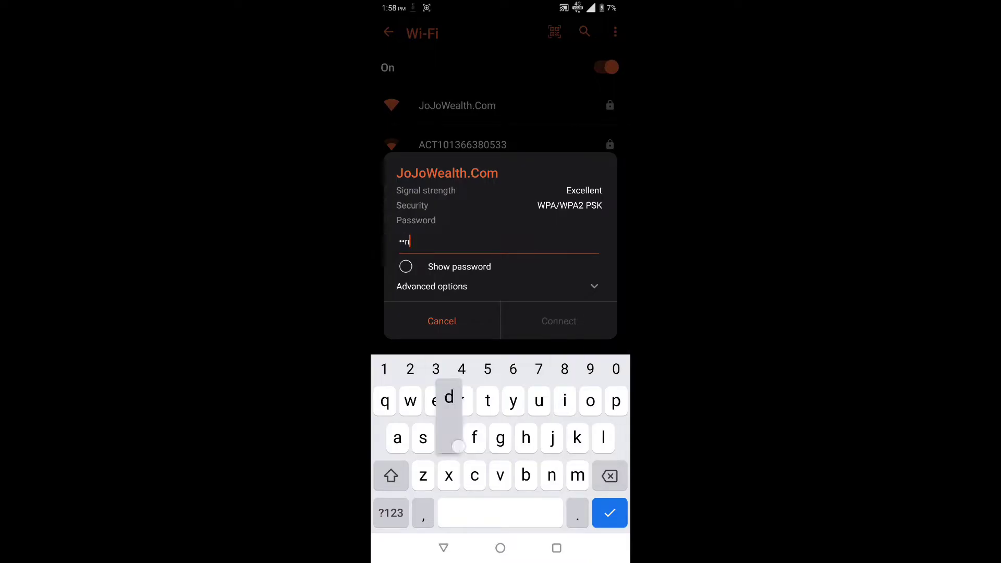
left_click(405, 266)
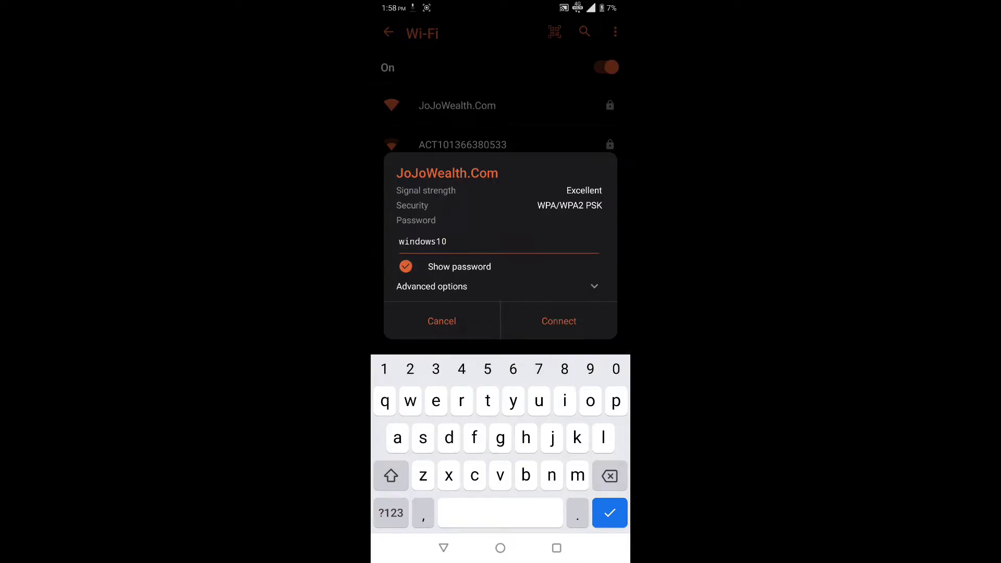
left_click(558, 321)
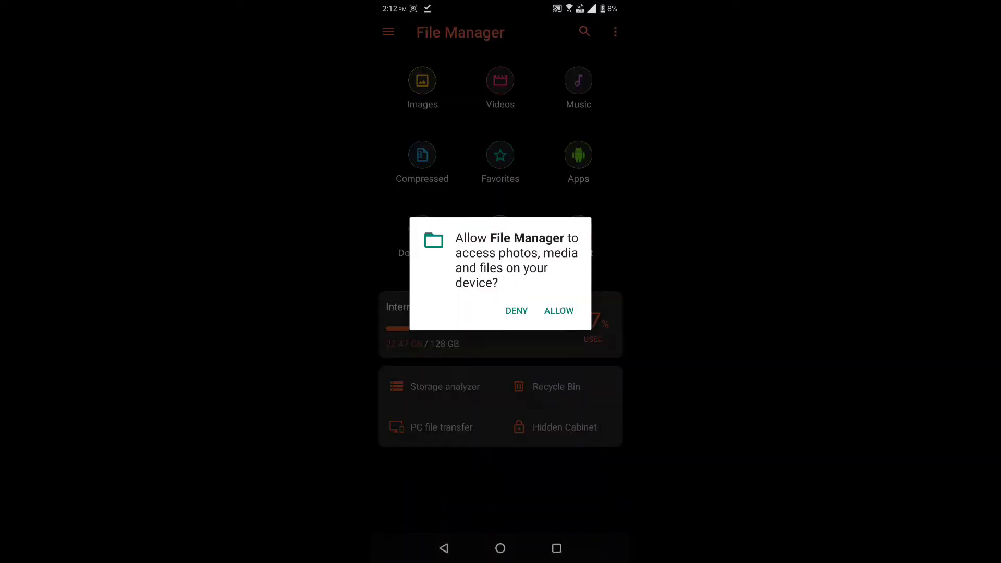
- Allow file access and move the firmware file from Download to the Internal storage root
left_click(558, 311)
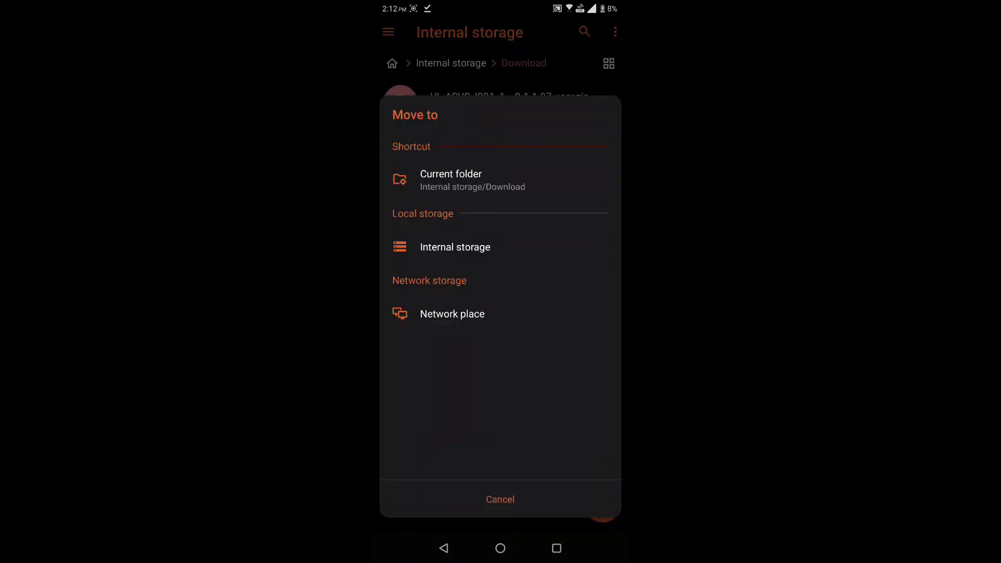
left_click(454, 247)
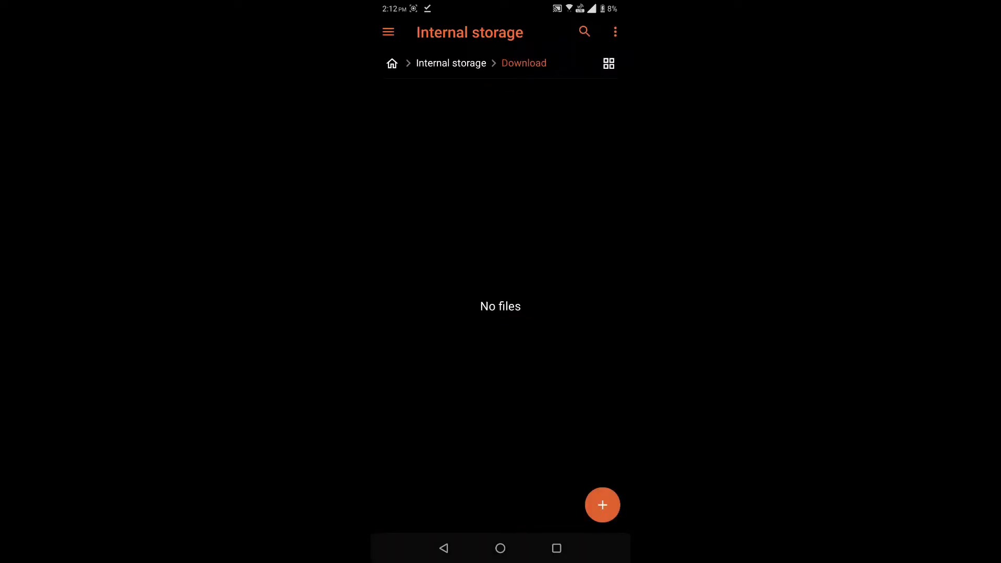
left_click(614, 32)
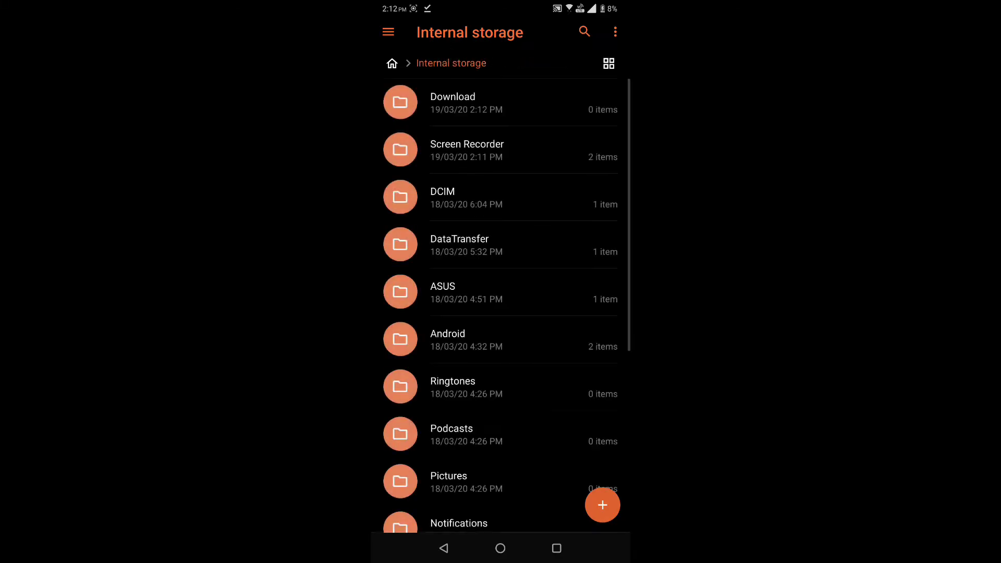
scroll("down", 3)
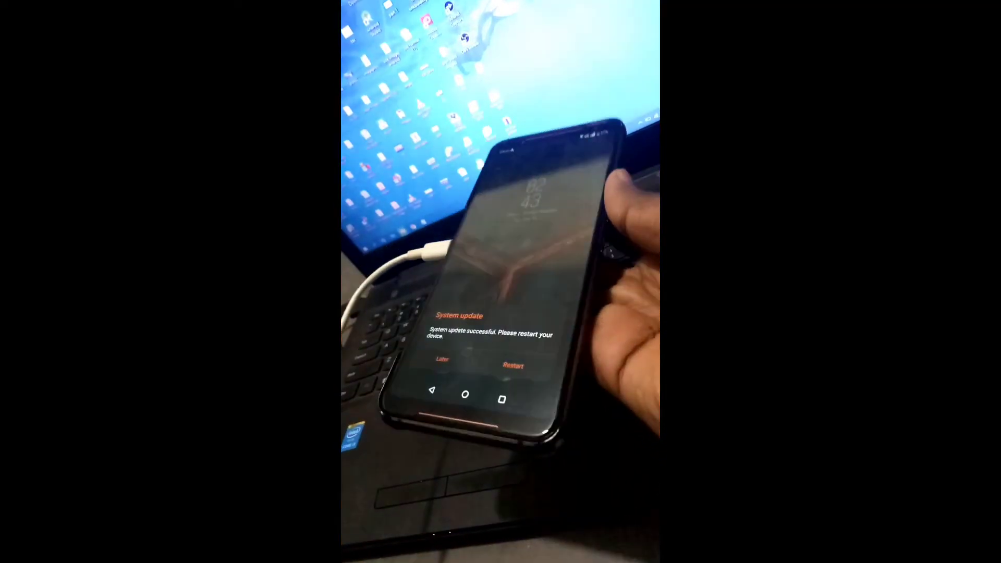
- Restart the phone and acknowledge the 'System update successful' message
left_click(511, 366)
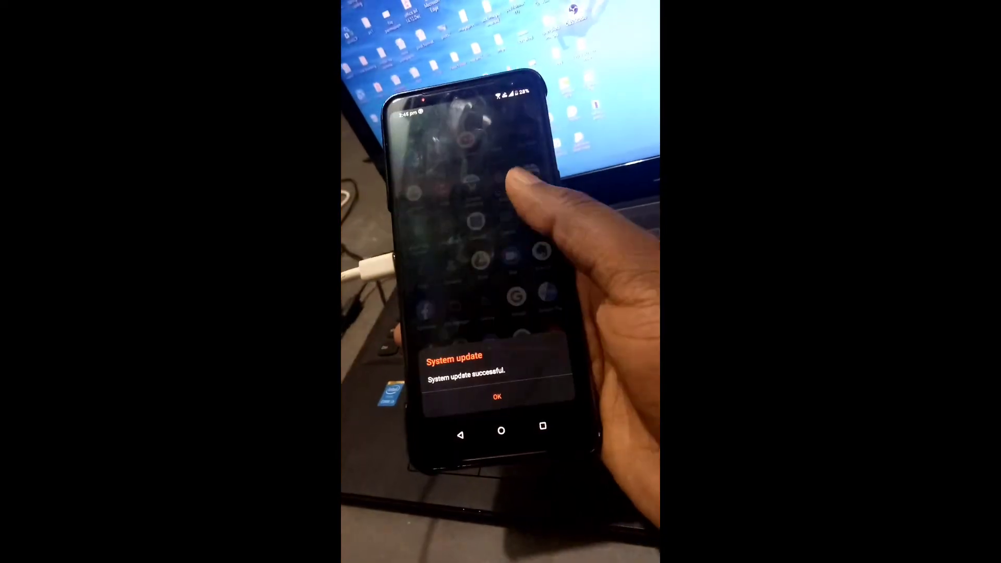
left_click(497, 395)
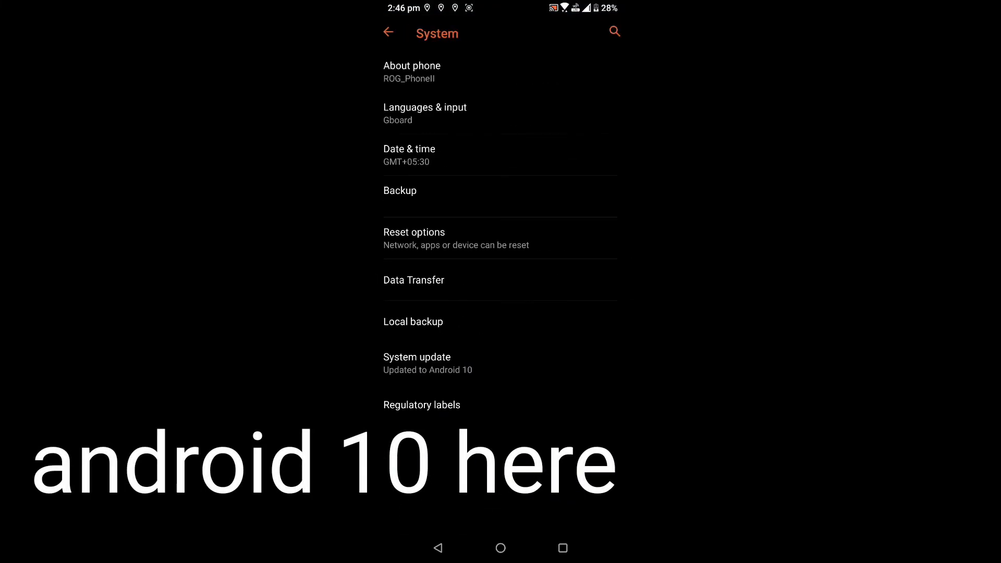
- Check System update for the up-to-date status, then go back twice to Settings
left_click(417, 356)
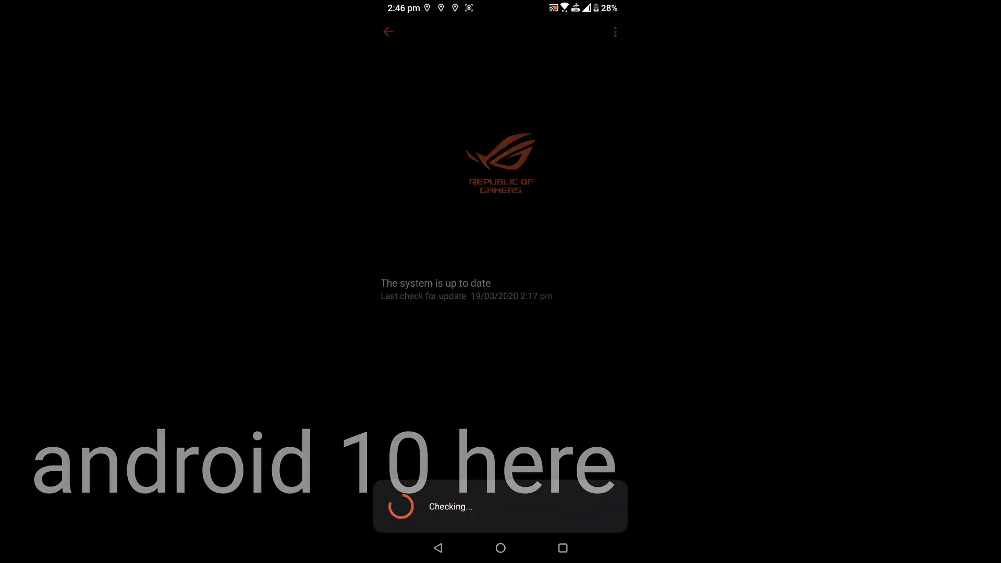
left_click(387, 32)
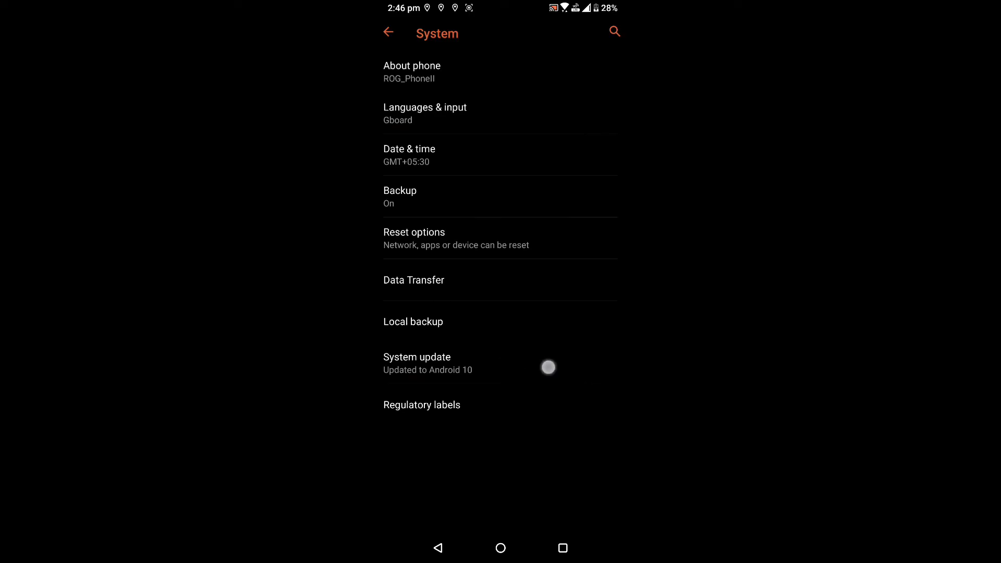
left_click(388, 32)
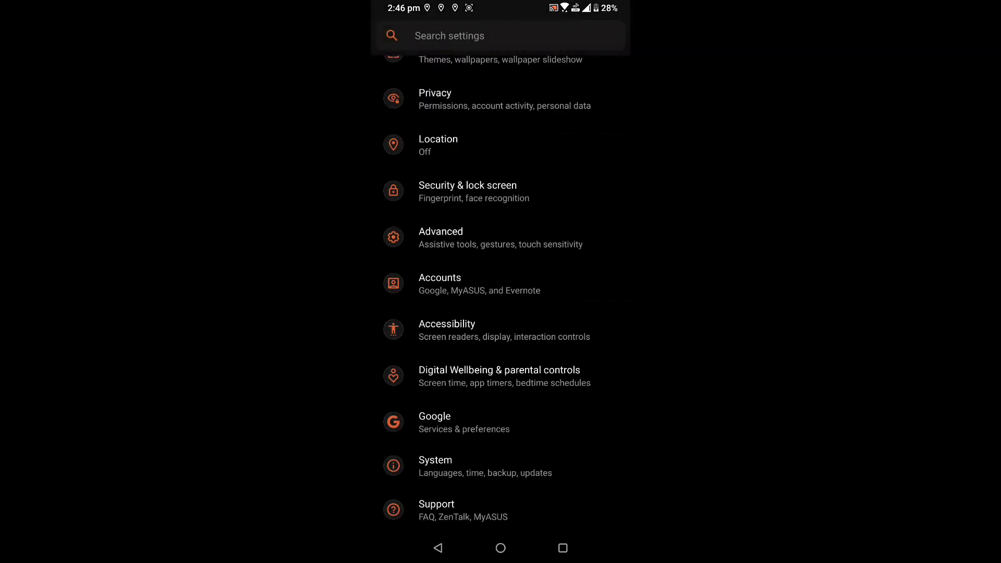